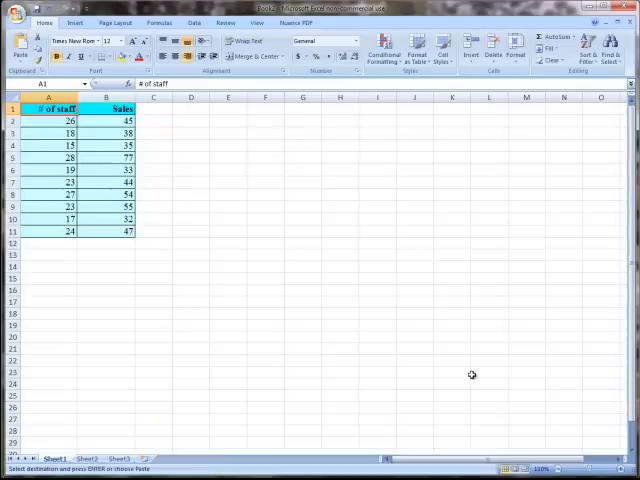
mouse_move(242, 118)
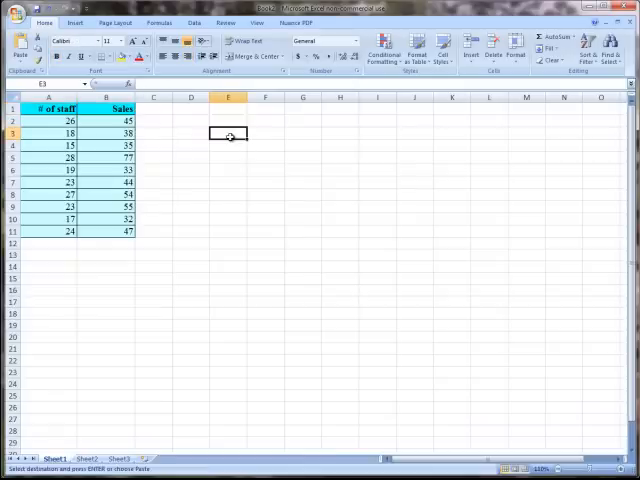
Step: Enter =COVAR over staff A2:A11 and Sales B2:B11 in E3, giving 44.9
text(=)
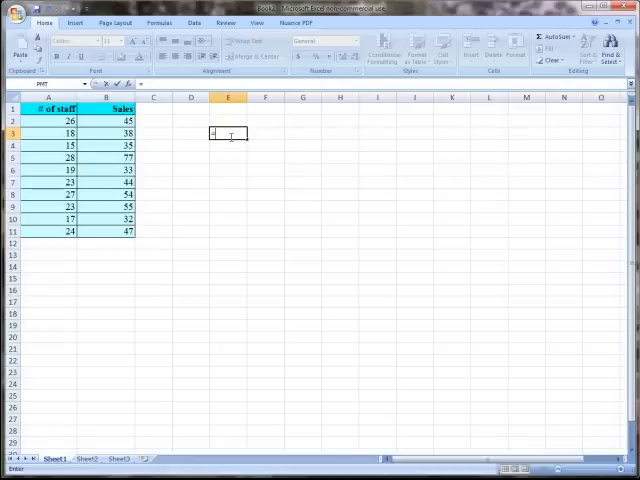
text(=C)
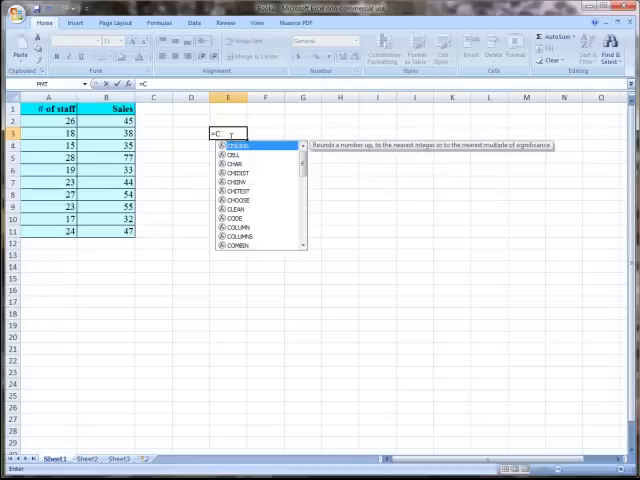
text(OVAR()
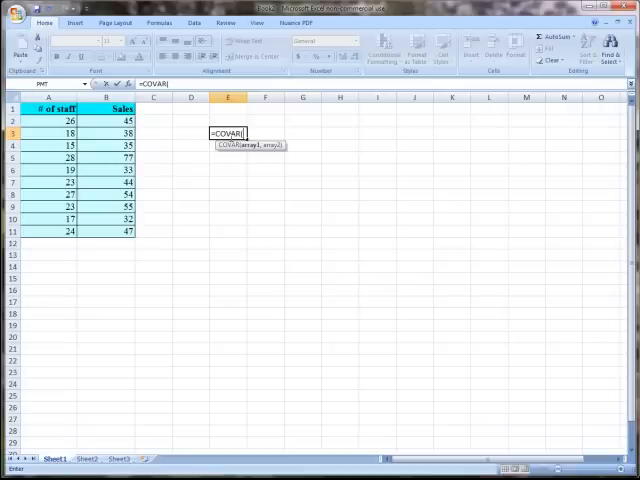
drag(48, 120, 48, 182)
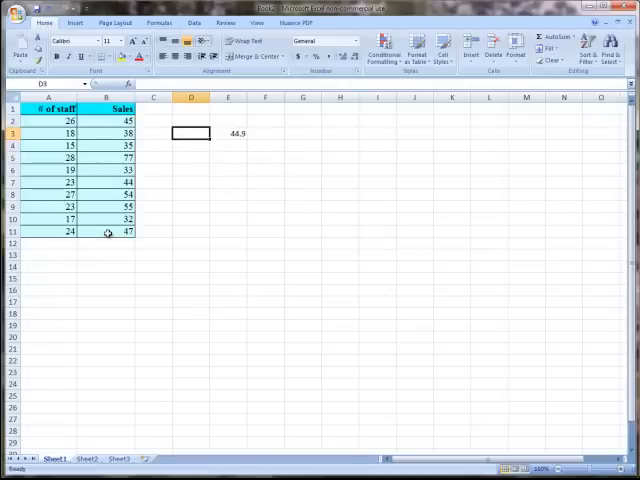
Step: Enter the label 'covariance' in D3 beside the 44.9 result
text(covariance)
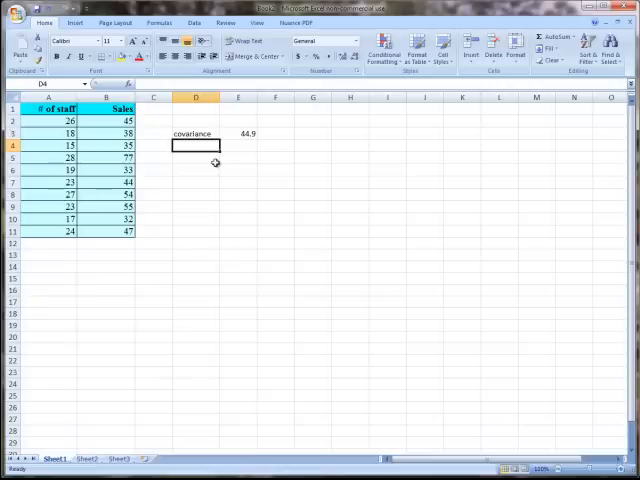
Step: Enter the label 'correlation' in D4 below the covariance label
text(covariance)
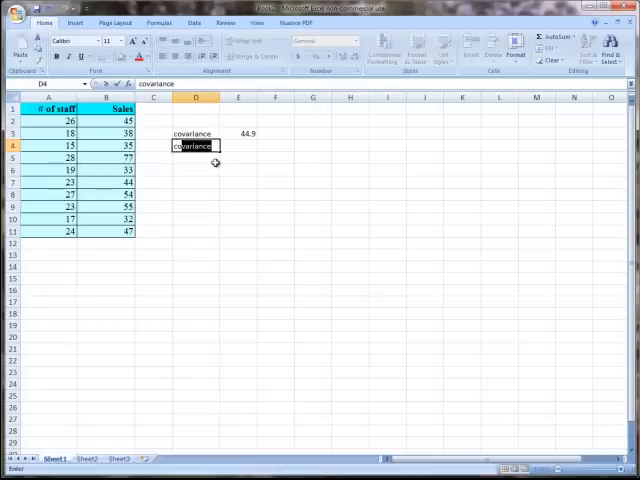
text(correl)
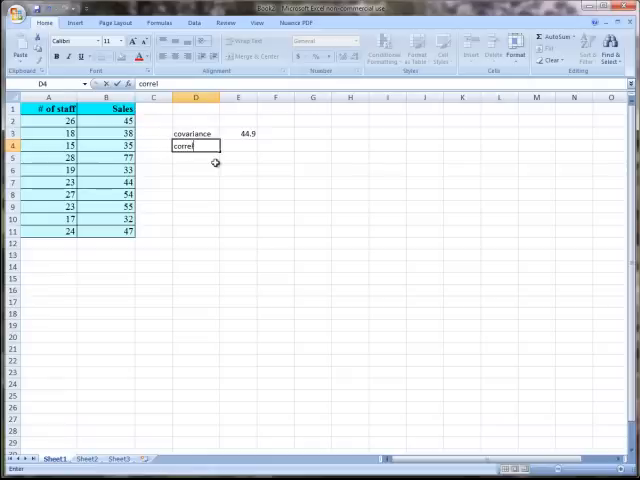
text(correlation)
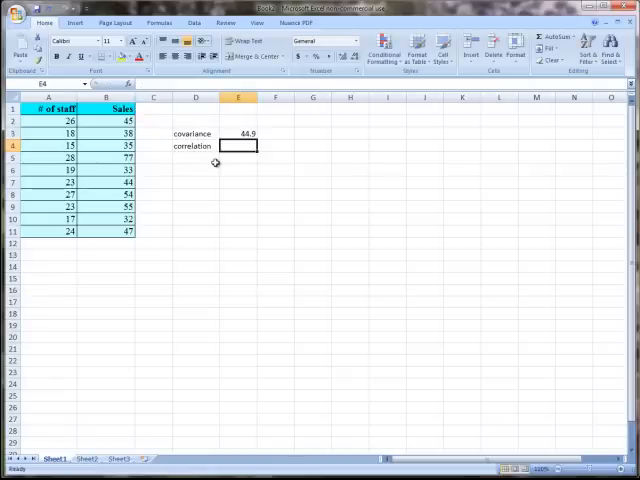
Step: Enter =CORREL(A2:A11,B2:B11) in E4, giving roughly 0.82
text(=)
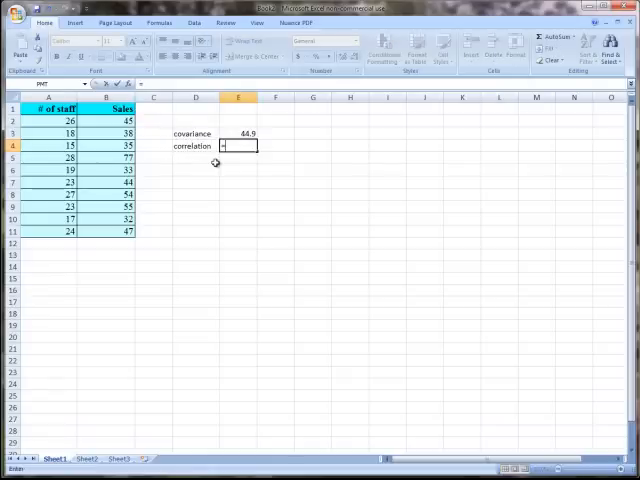
text(=C)
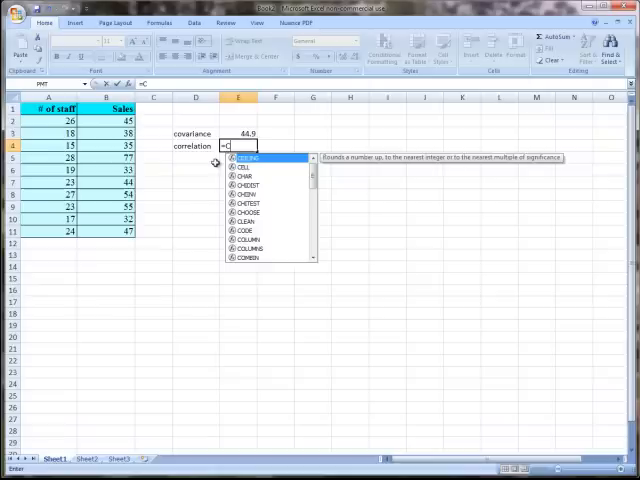
text(ORREL)
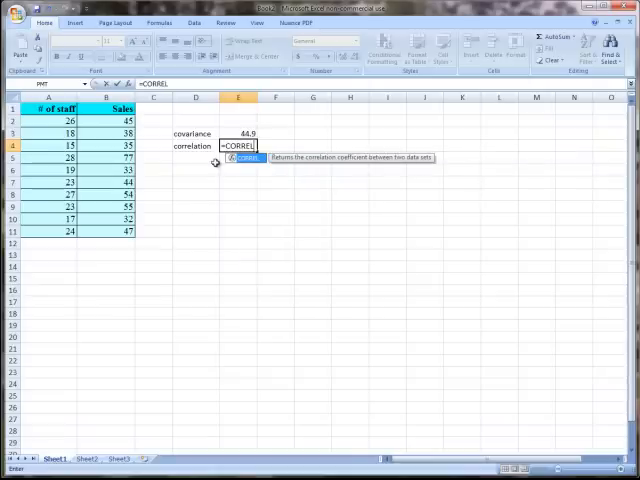
text((A2:A11,B2:B11)
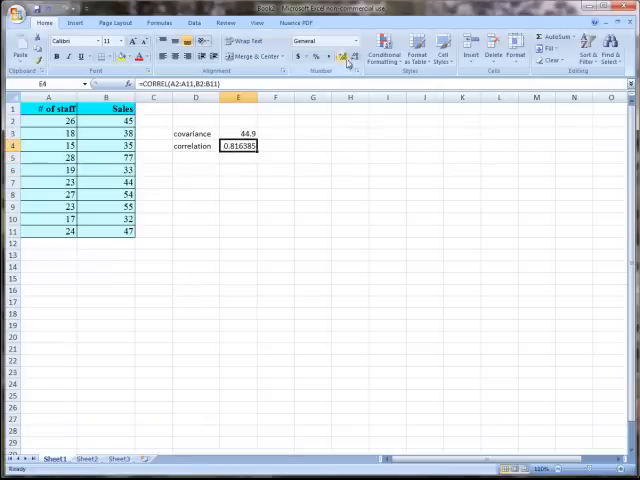
click(352, 56)
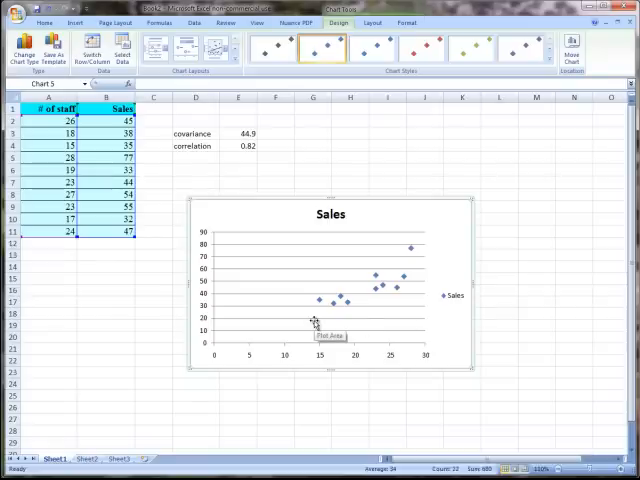
mouse_move(436, 240)
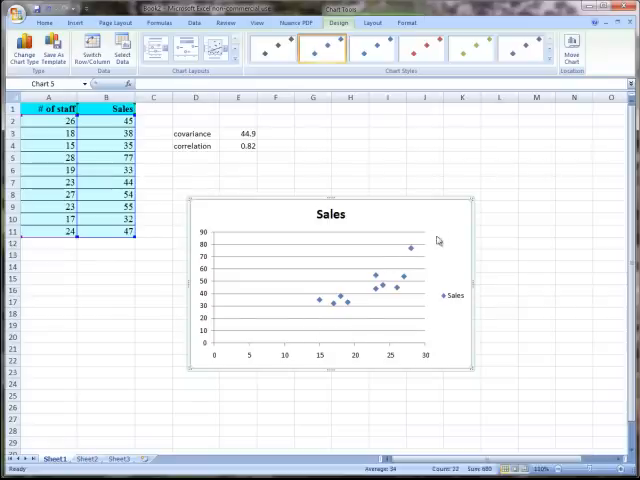
mouse_move(424, 242)
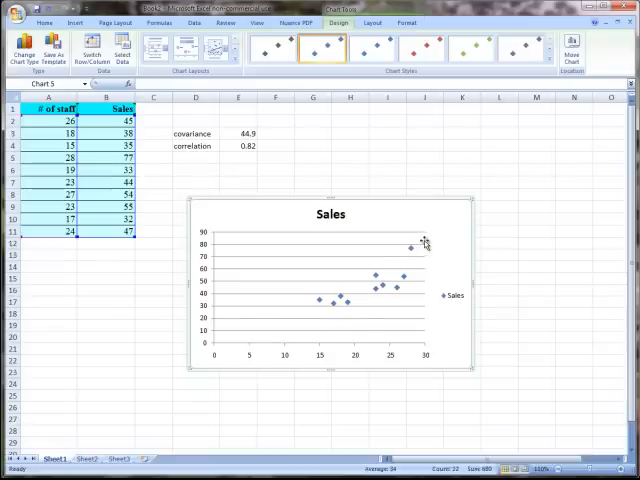
mouse_move(424, 244)
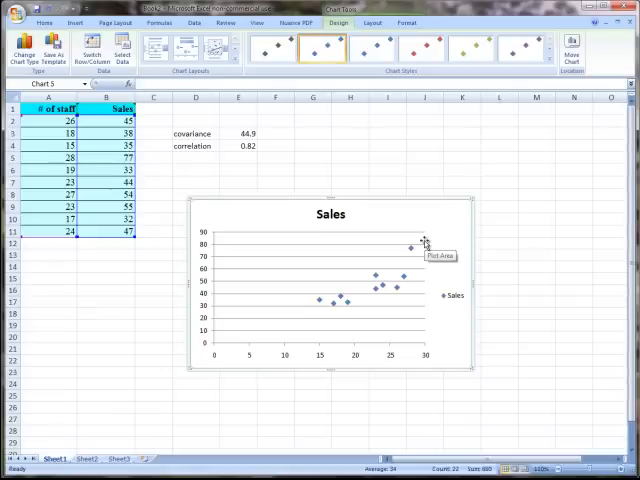
mouse_move(200, 340)
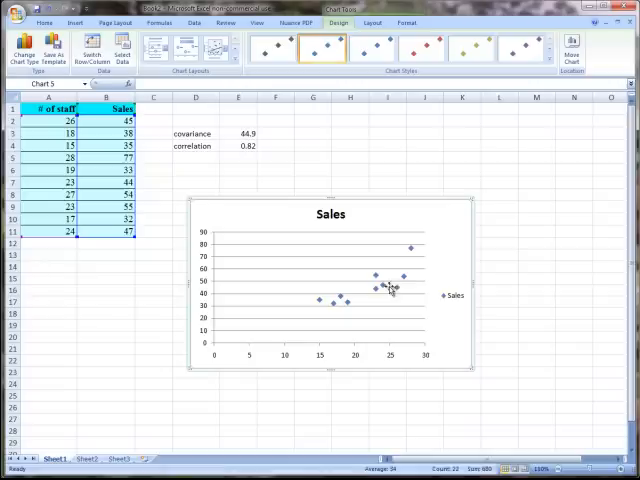
Step: Add a Linear trendline to the Sales series, shown as Linear (Sales)
right_click(384, 290)
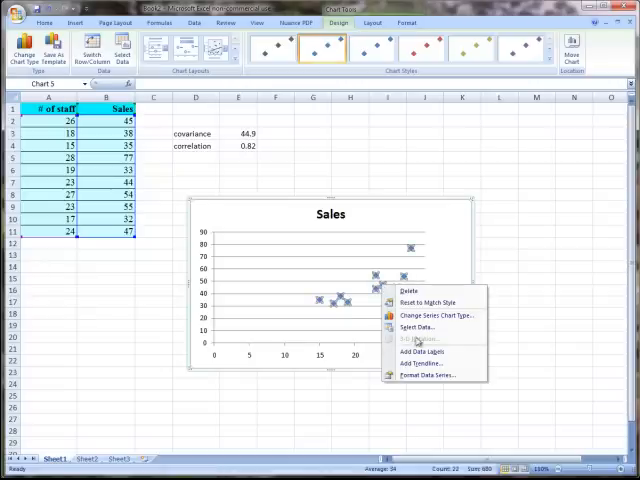
click(420, 364)
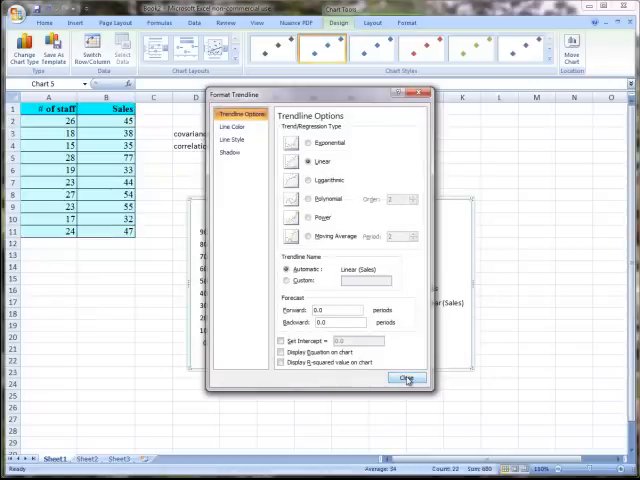
click(404, 378)
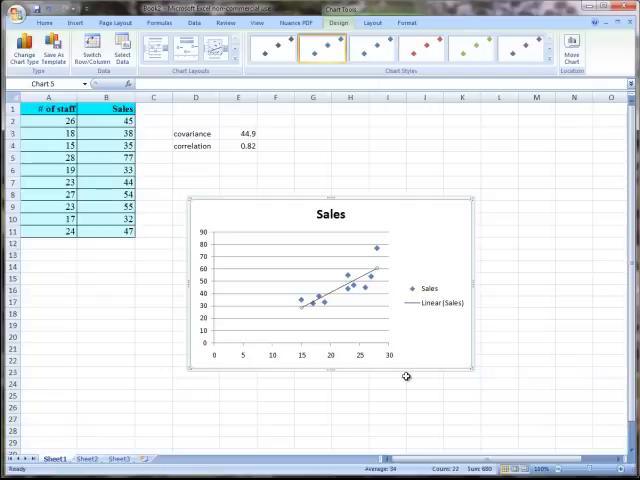
mouse_move(316, 324)
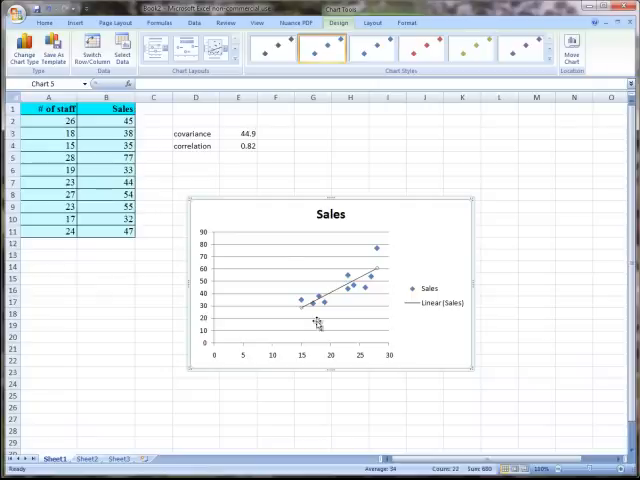